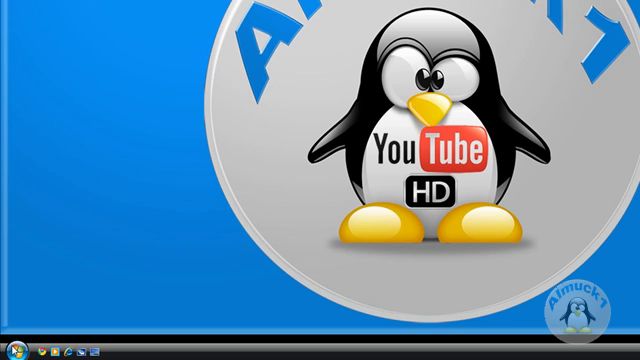
Open the Run dialog from the Start menu.
left_click(16, 350)
type("control user")
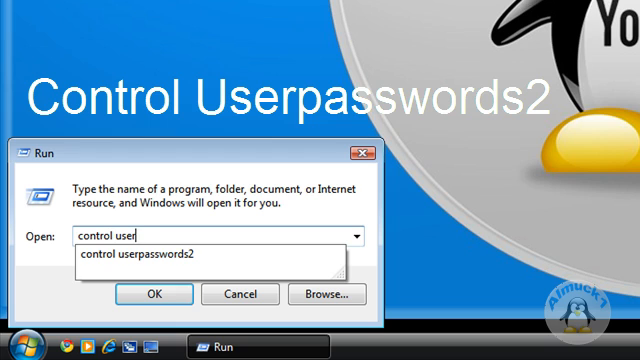
Run 'control userpasswords2' to open the advanced User Accounts window.
type("passw")
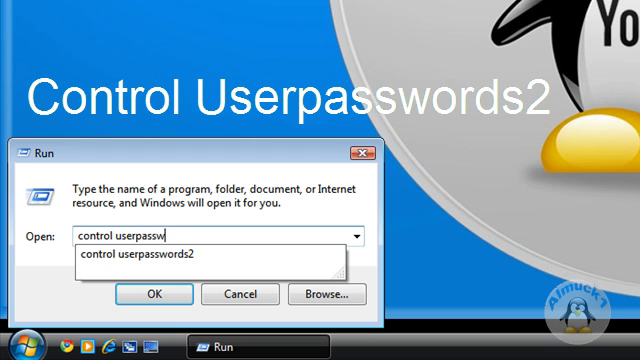
type("ords2")
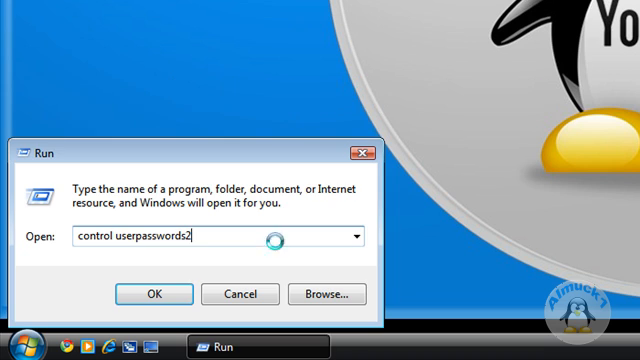
left_click(154, 294)
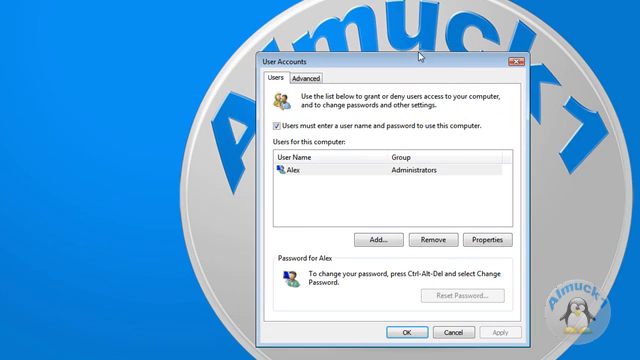
mouse_move(315, 88)
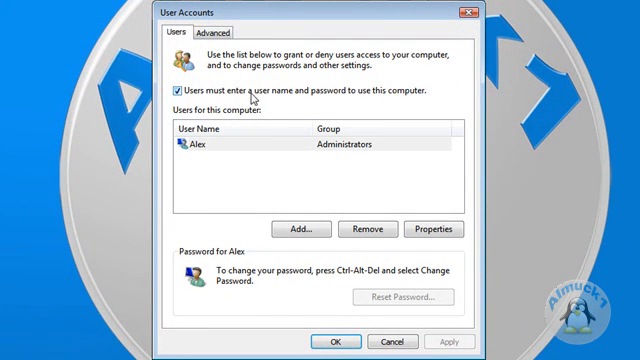
mouse_move(341, 98)
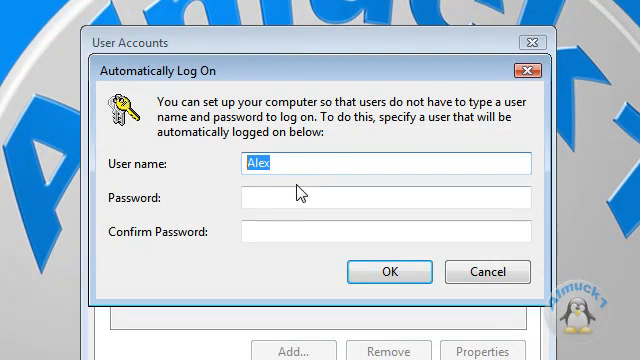
Enter and confirm Alex's password in Automatically Log On and save it.
type("••")
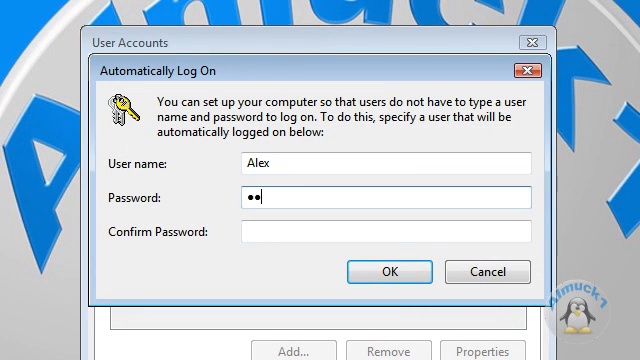
type("••••")
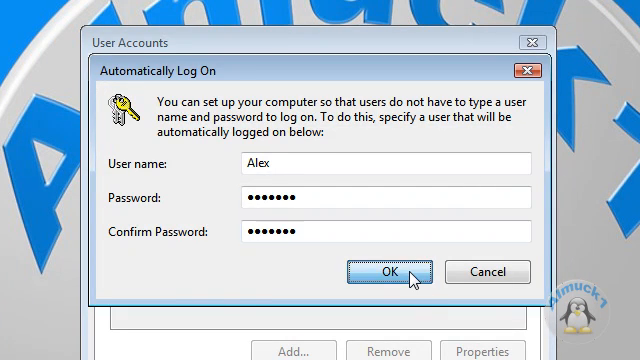
left_click(381, 270)
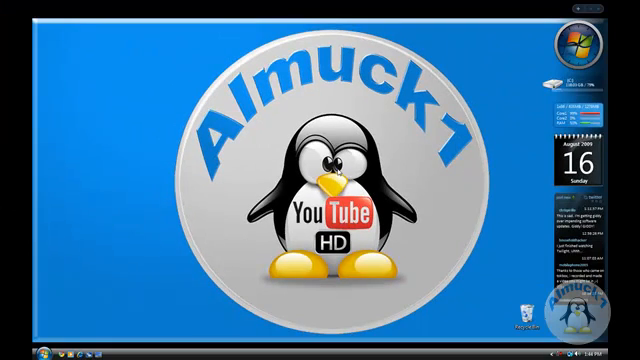